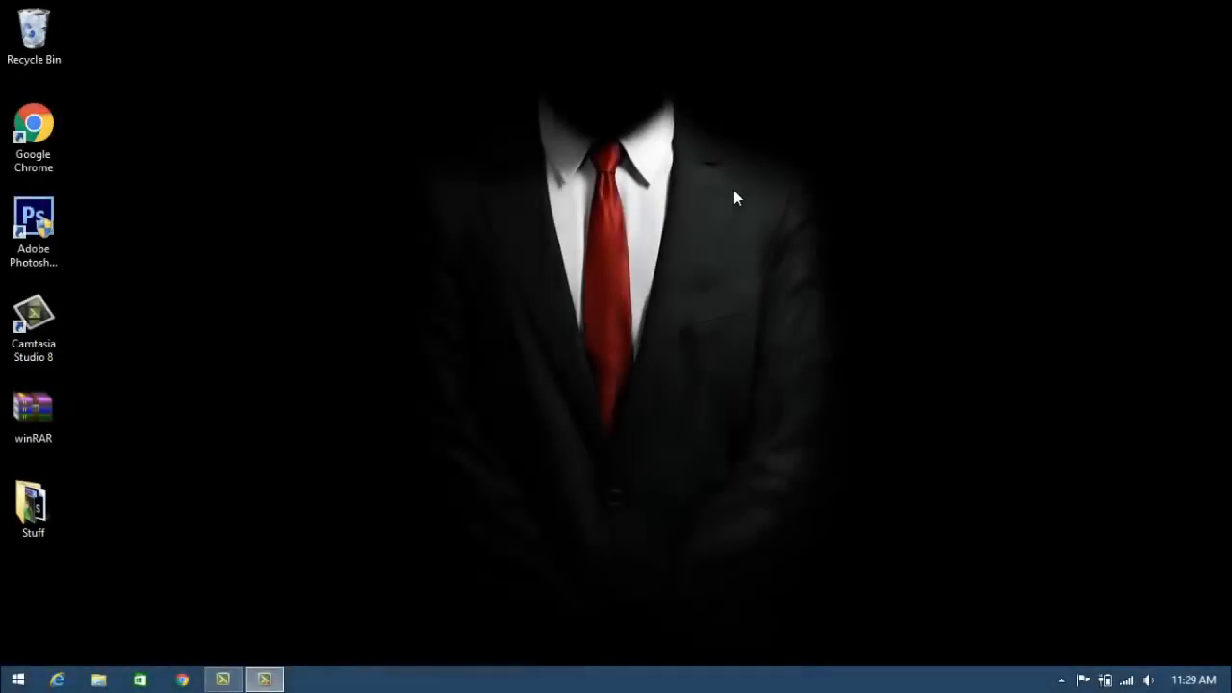
- Create 'New Text Document' on the desktop with the default name and open it in Notepad
right_click(735, 197)
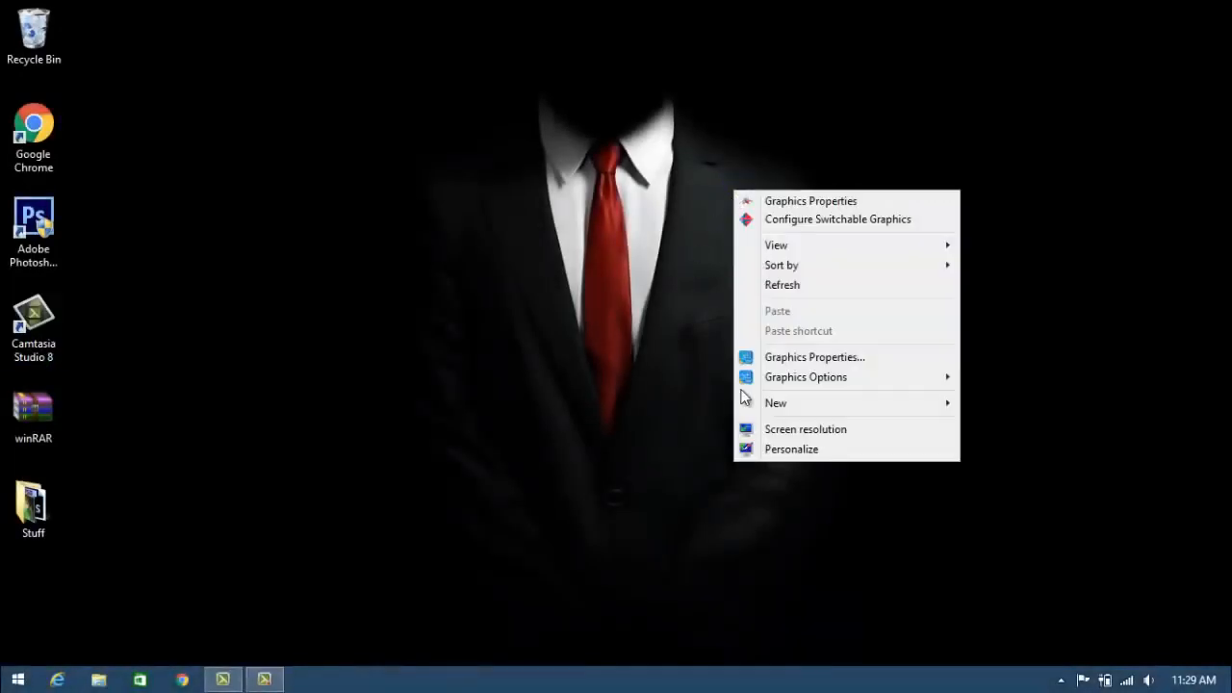
click(776, 403)
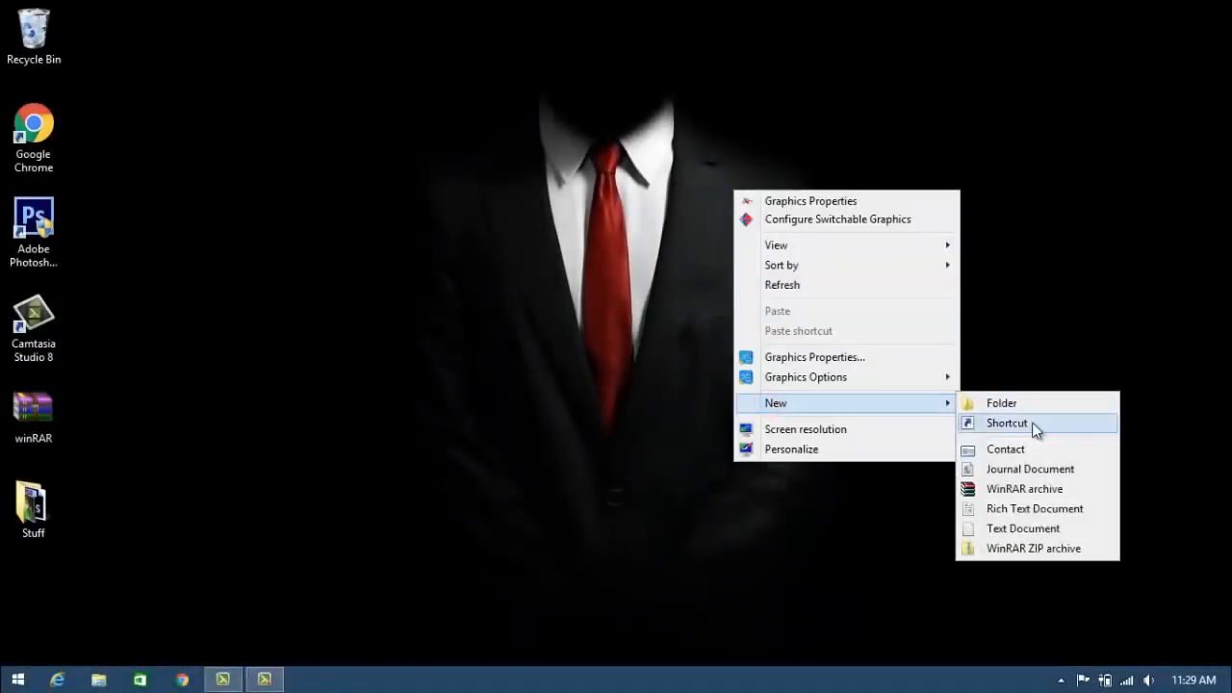
click(1022, 527)
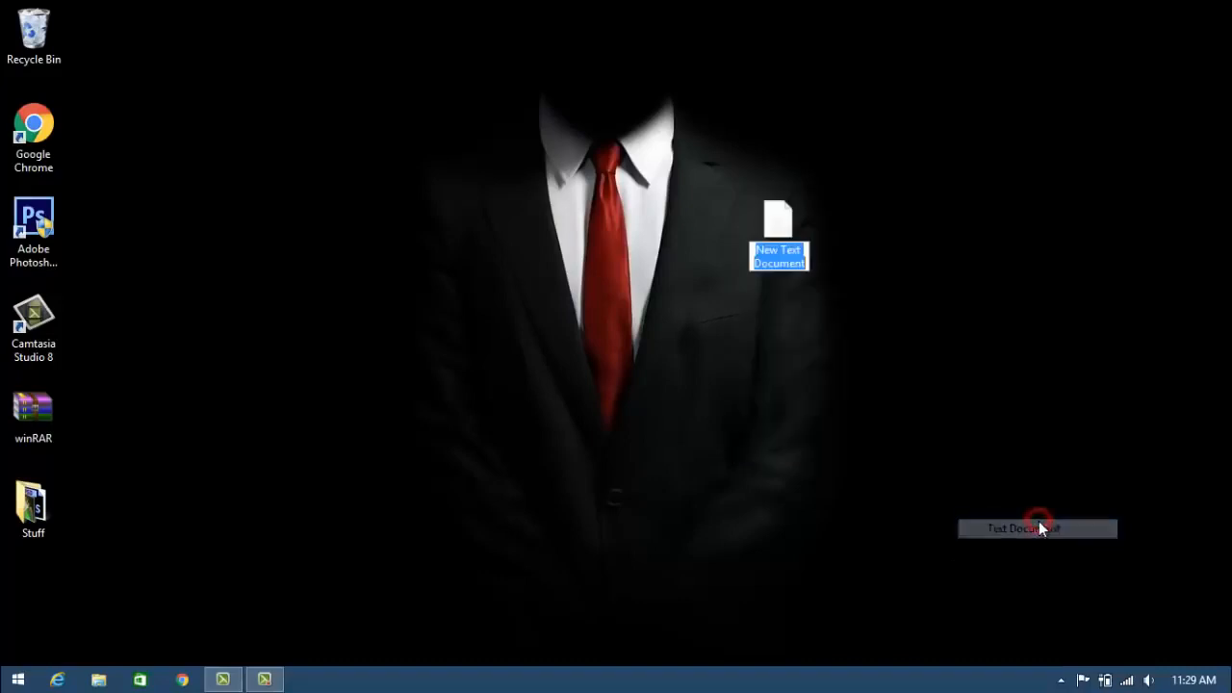
click(785, 218)
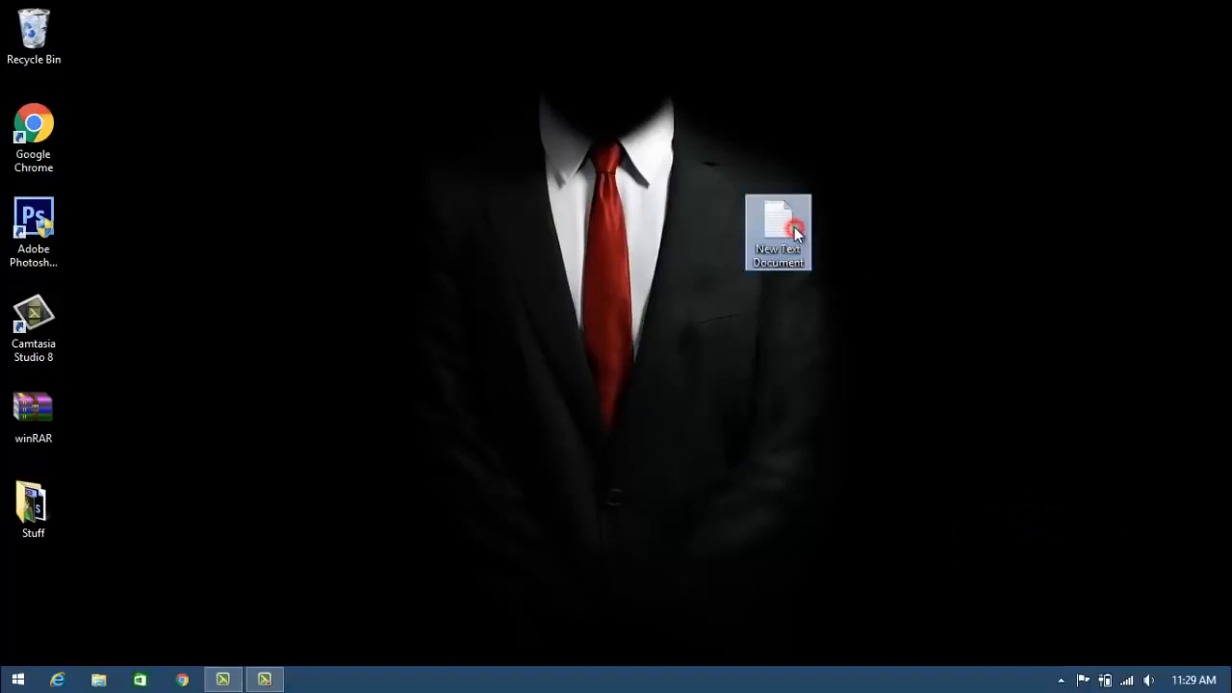
double_click(778, 212)
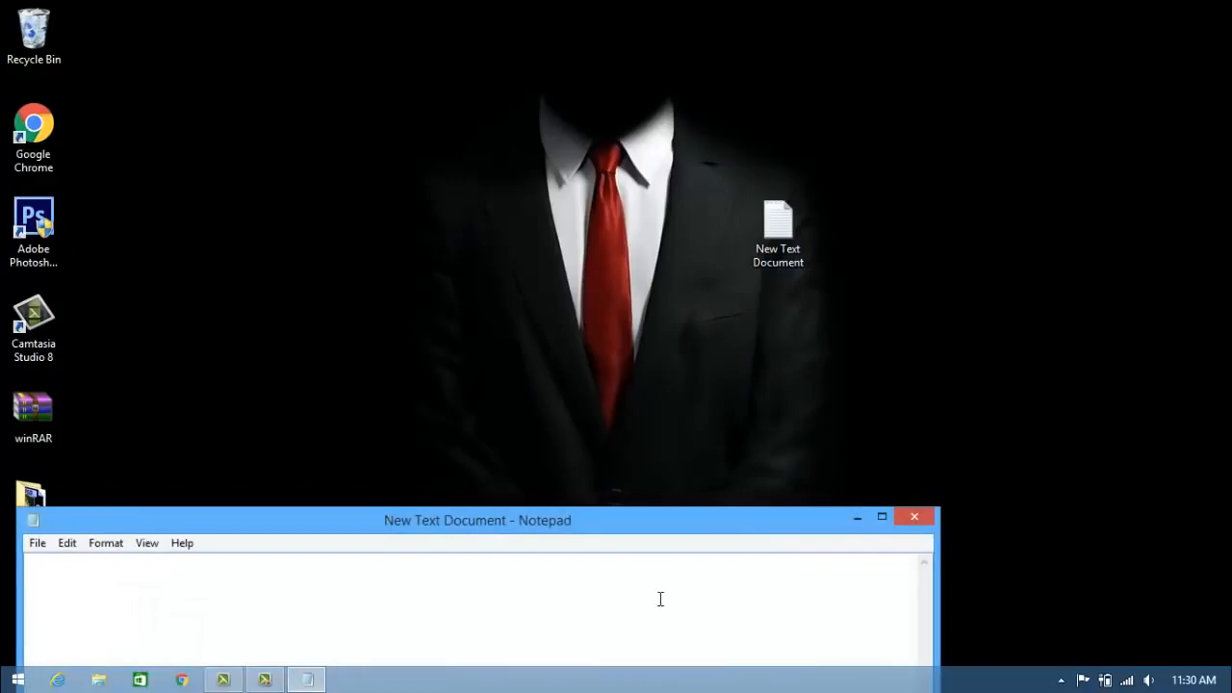